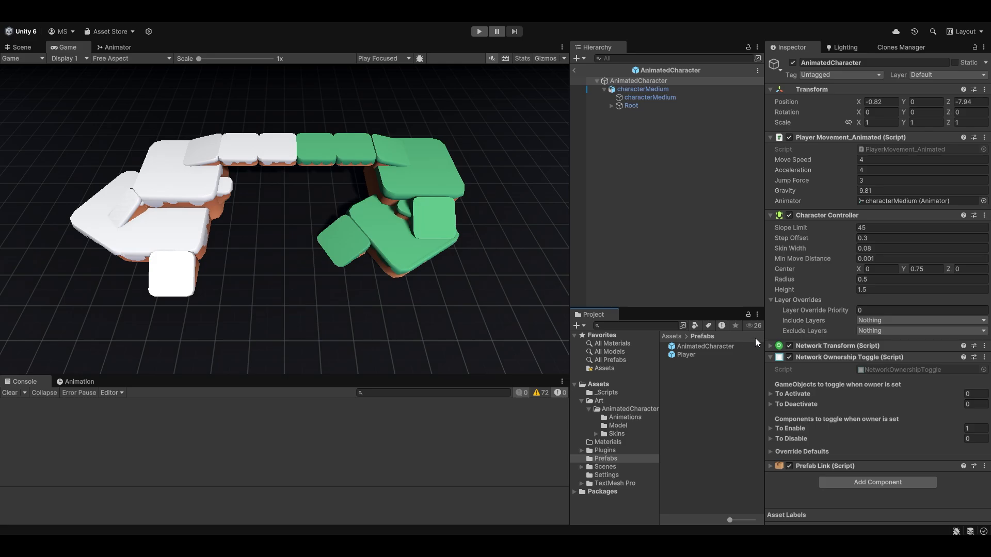
# Open the AnimatedCharacter prefab and inspect the characterMedium Animator and root components.
pyautogui.doubleClick(686, 355)
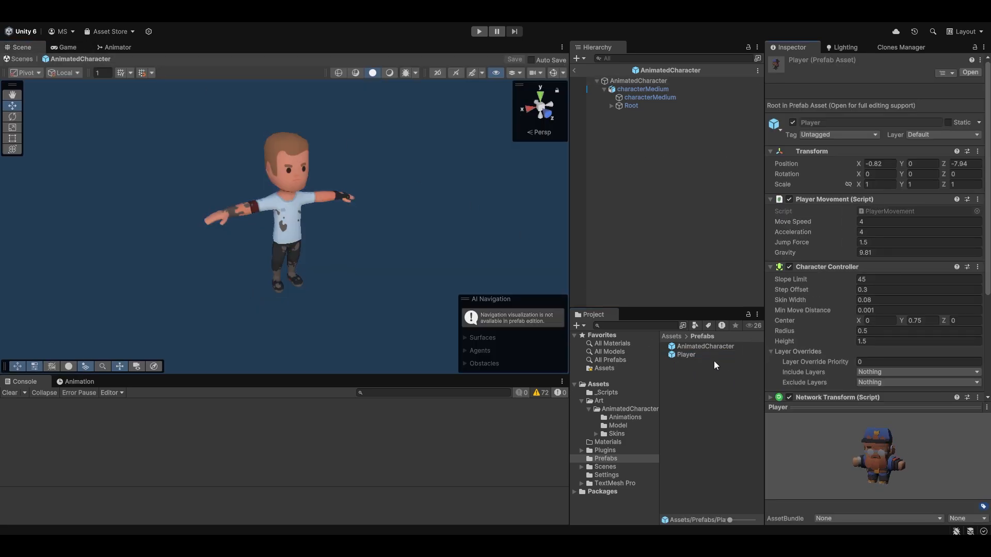
pyautogui.click(642, 88)
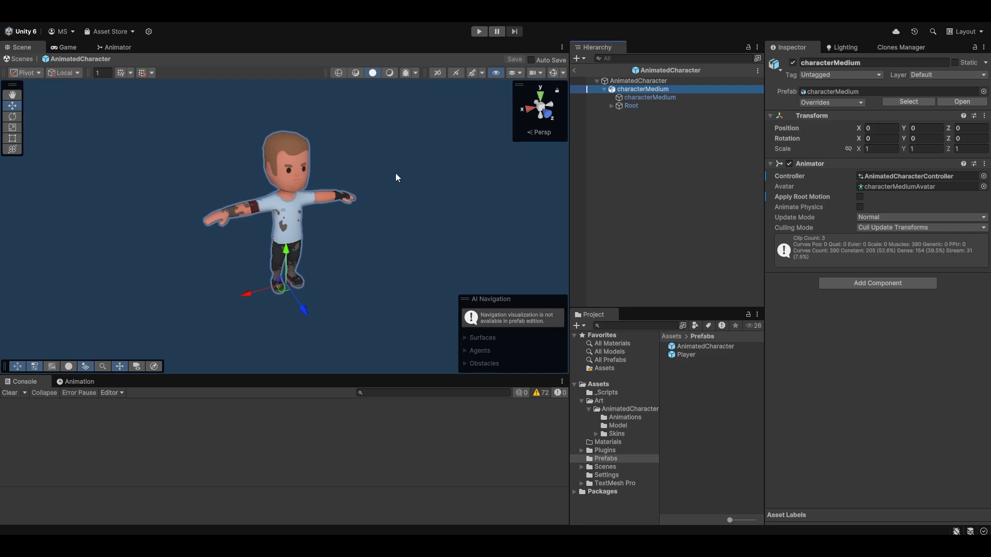
pyautogui.moveTo(914, 166)
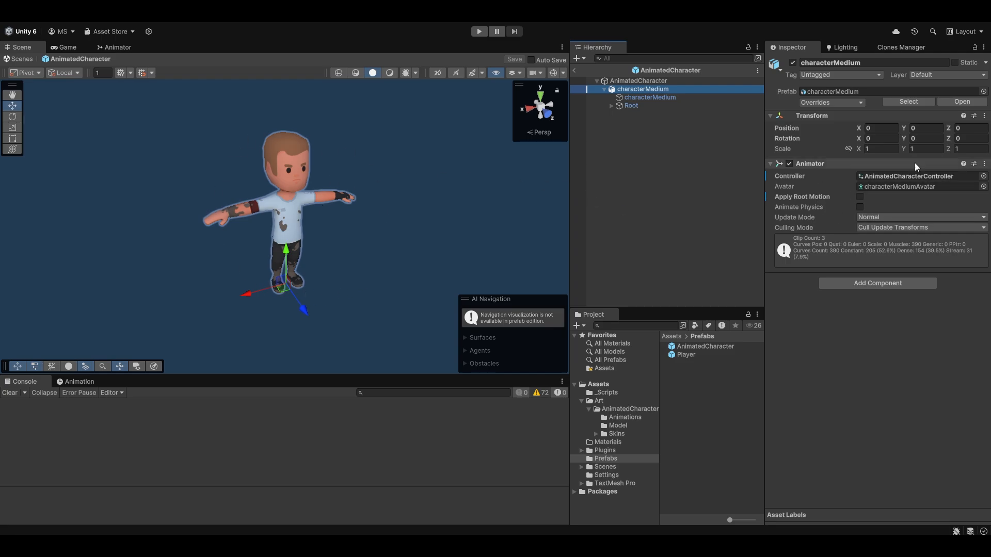
pyautogui.click(638, 81)
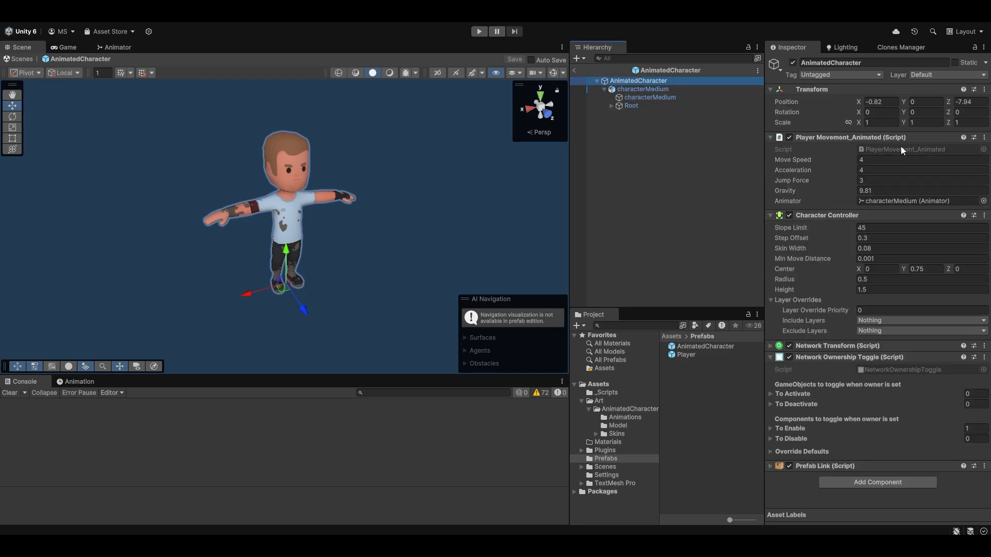
# Open PlayerMovement_Animated in Rider and place the cursor after the IsGrounded SetBool call.
pyautogui.doubleClick(907, 149)
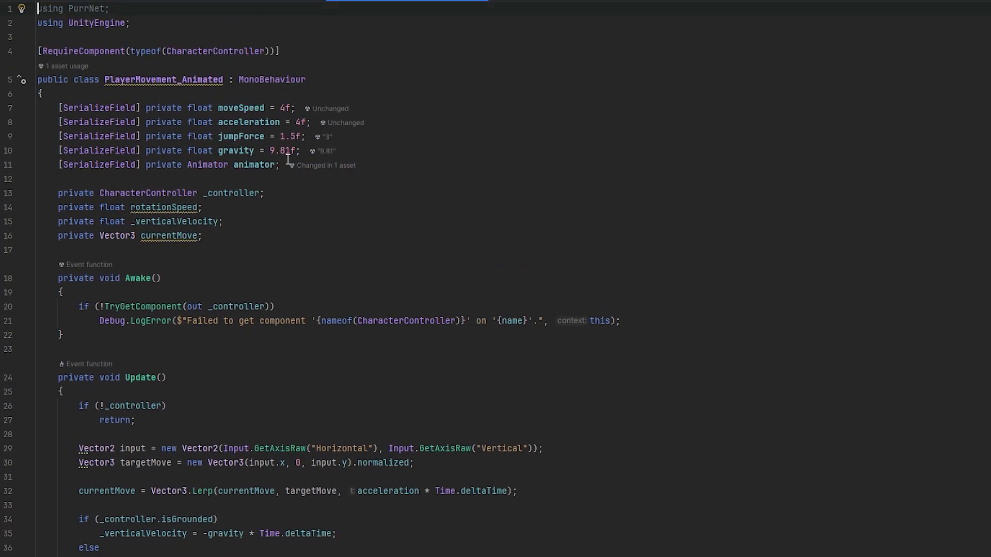
pyautogui.scroll(-3)
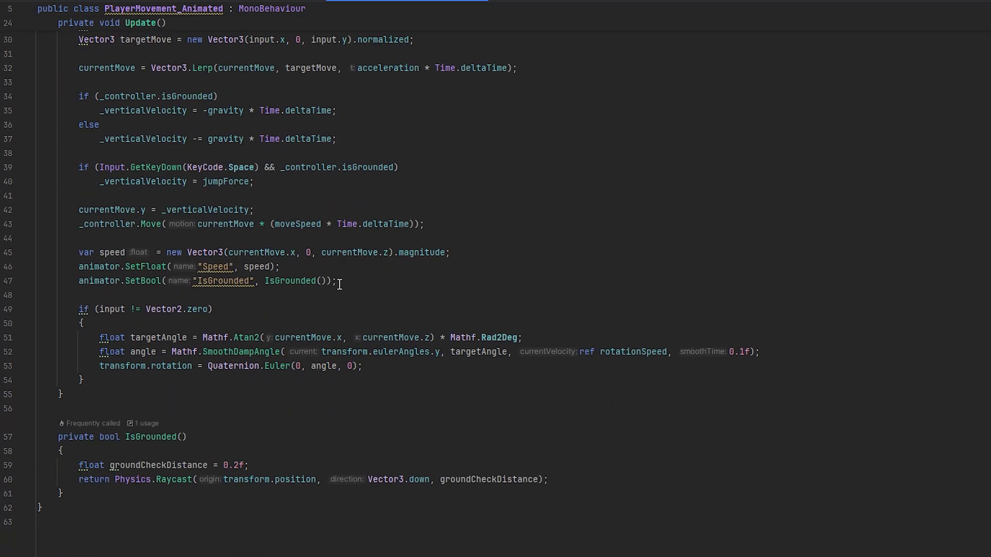
pyautogui.click(213, 309)
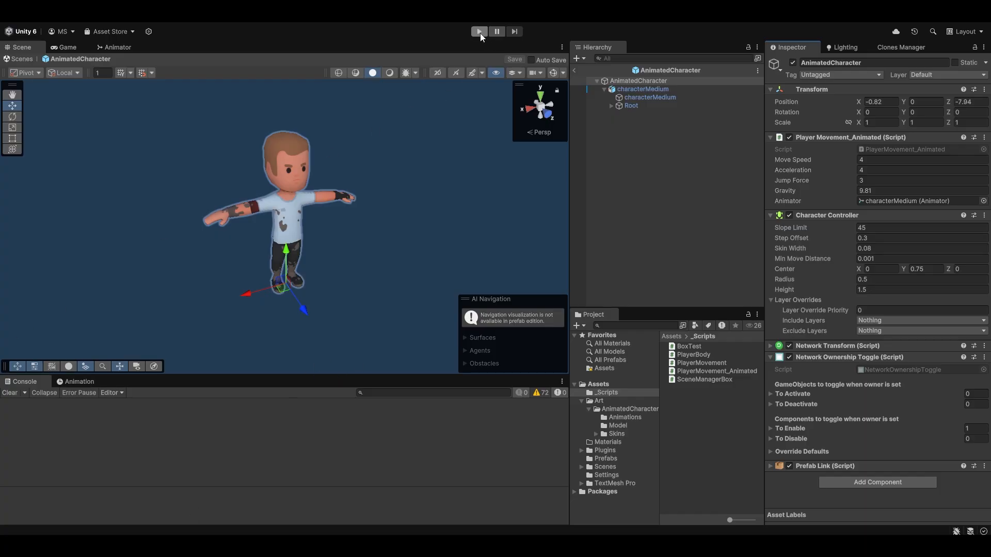
# Return to Unity and view characterMedium's Animator using AnimatedCharacterController and the characterMedium avatar.
pyautogui.click(479, 31)
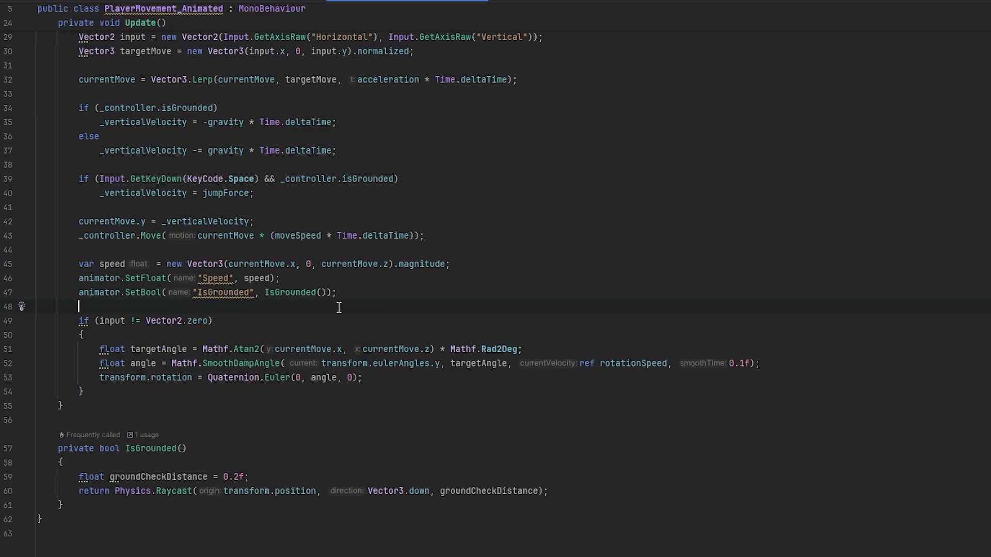
pyautogui.scroll(3)
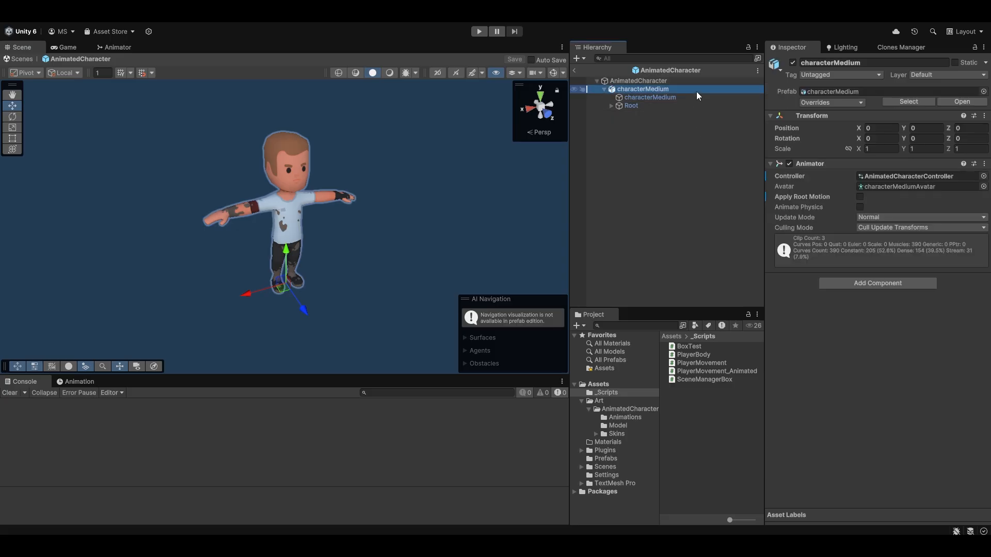
pyautogui.moveTo(740, 168)
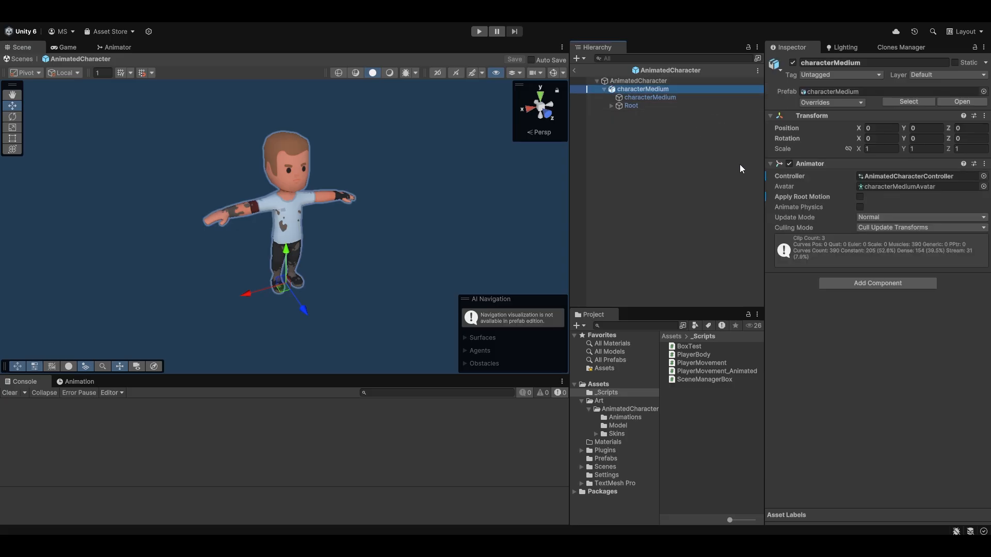
pyautogui.moveTo(841, 276)
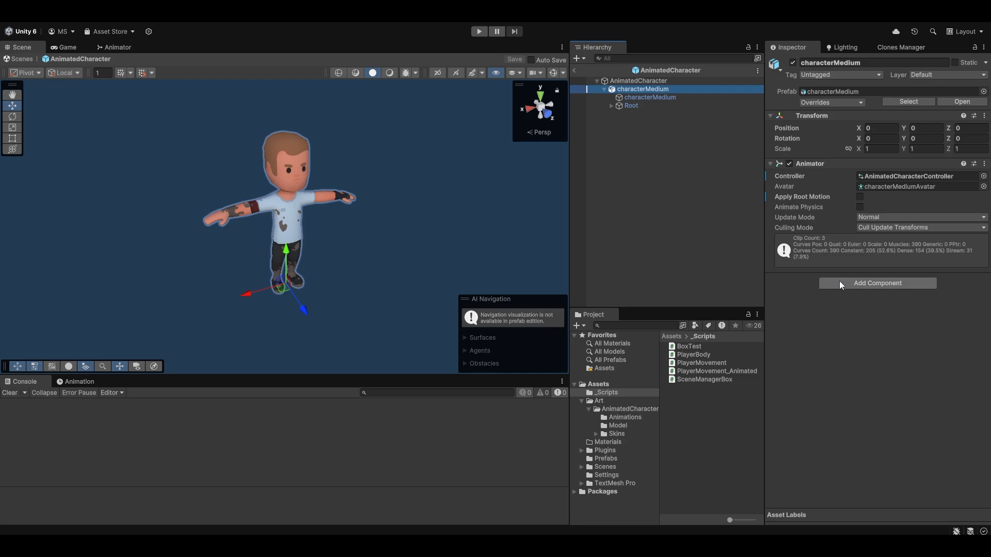
# Add PurrNet's Network Animator component to characterMedium.
pyautogui.click(877, 283)
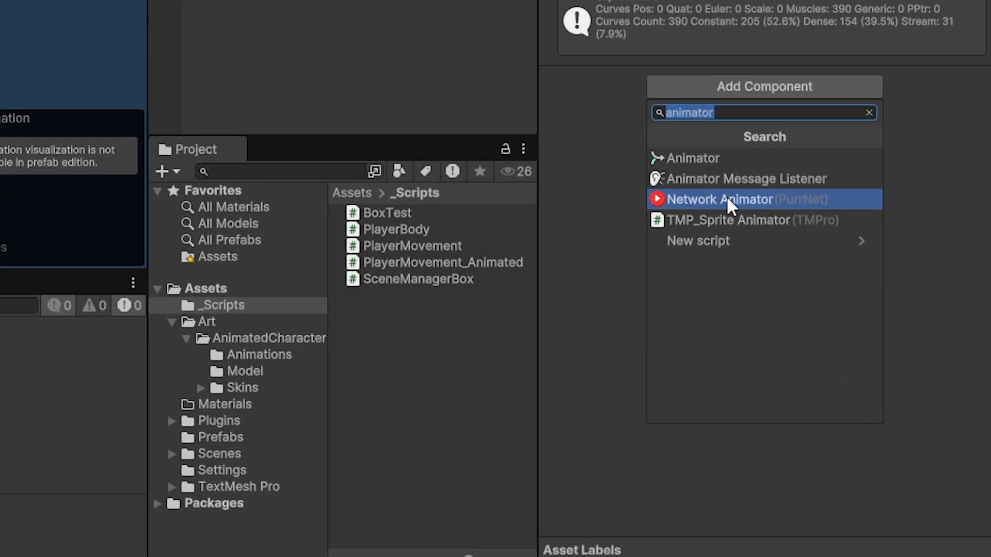
pyautogui.click(717, 199)
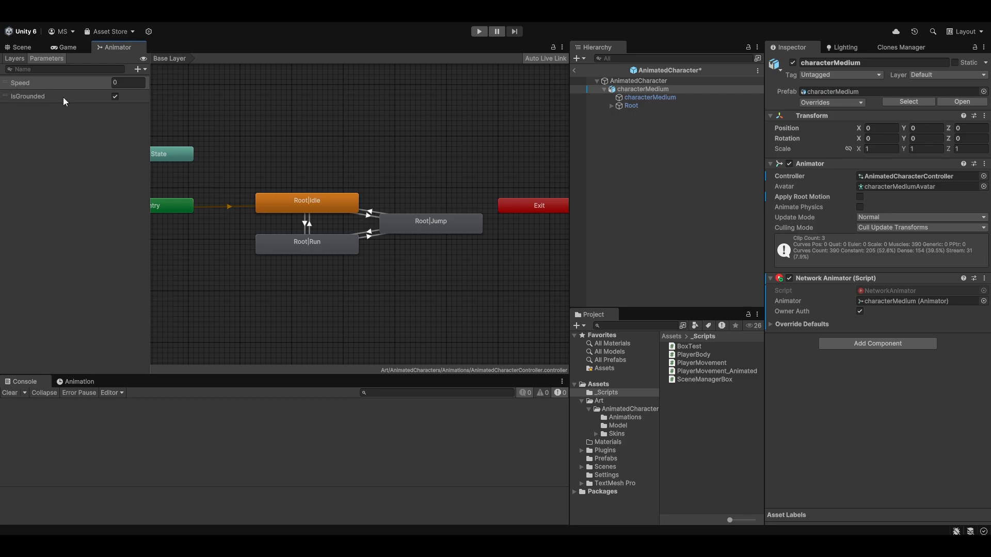
pyautogui.moveTo(67, 104)
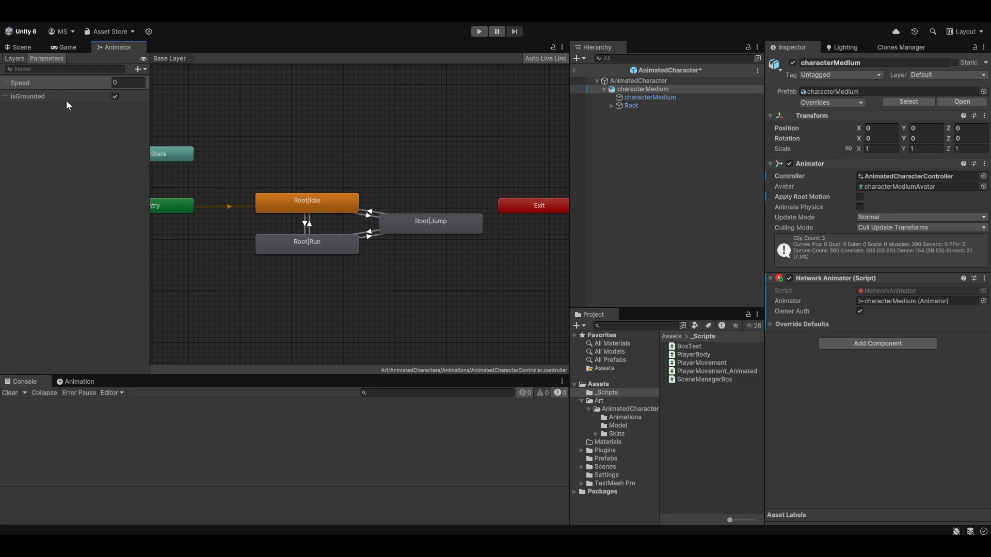
# Add a Trigger parameter from the Animator Parameters + dropdown.
pyautogui.click(137, 69)
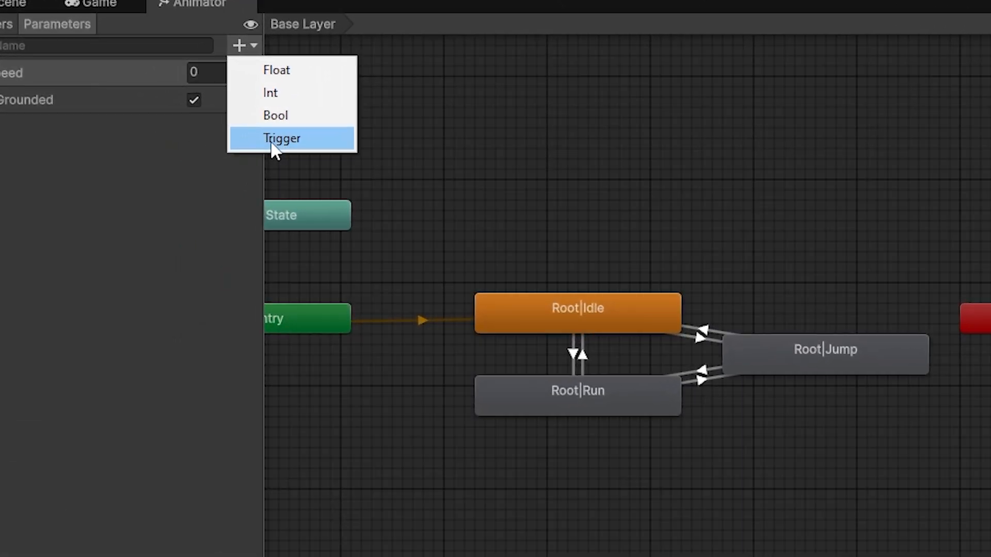
pyautogui.click(282, 138)
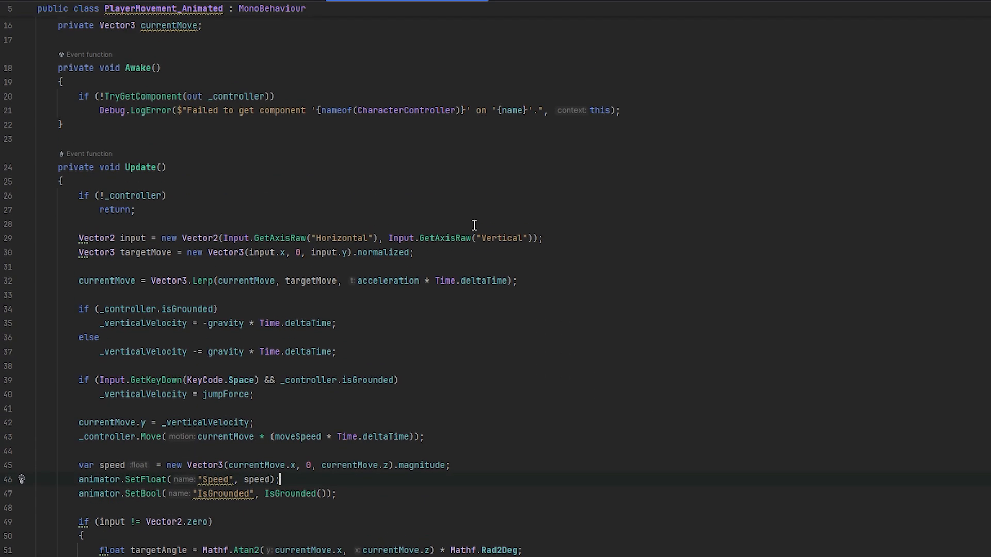
# Scroll PlayerMovement_Animated.cs to review the animator field and Speed/IsGrounded calls.
pyautogui.scroll(3)
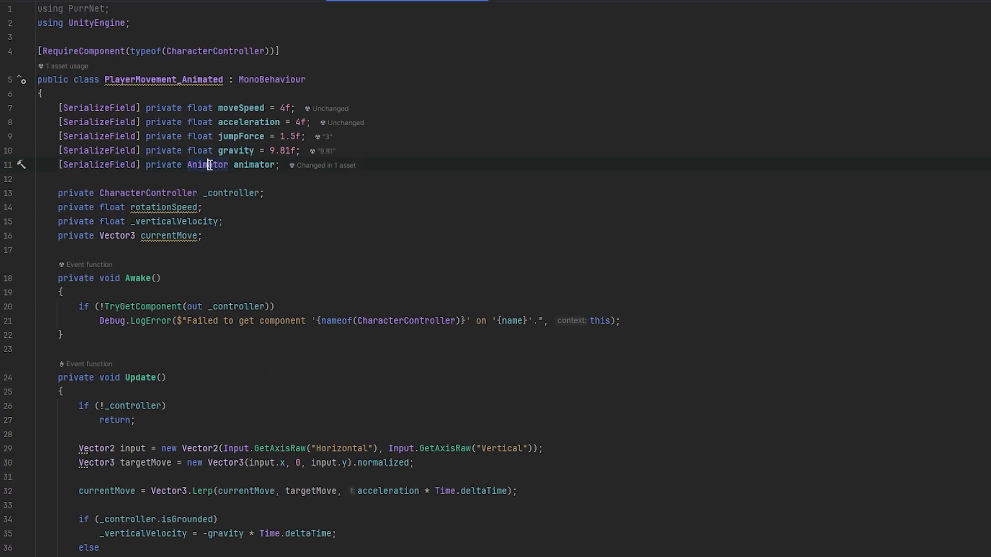
pyautogui.scroll(-3)
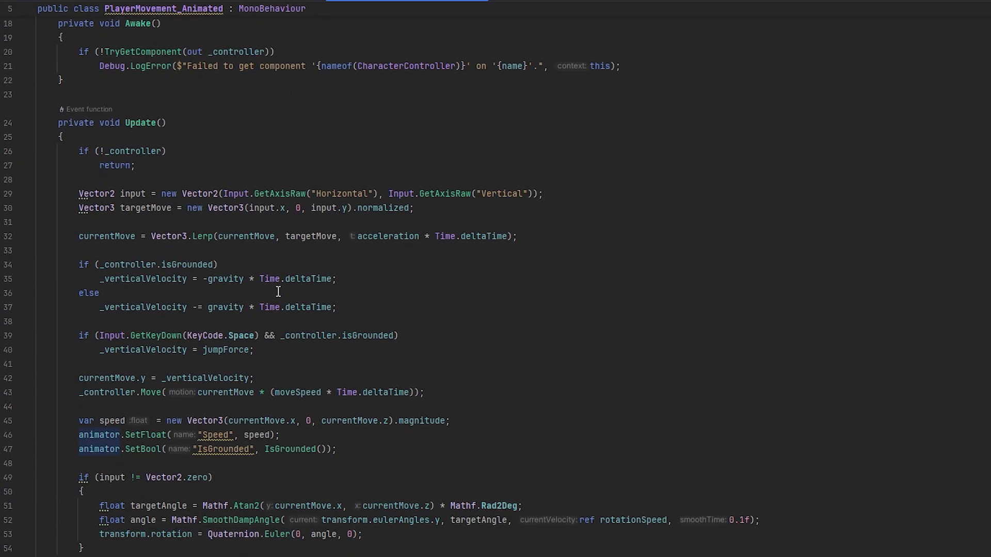